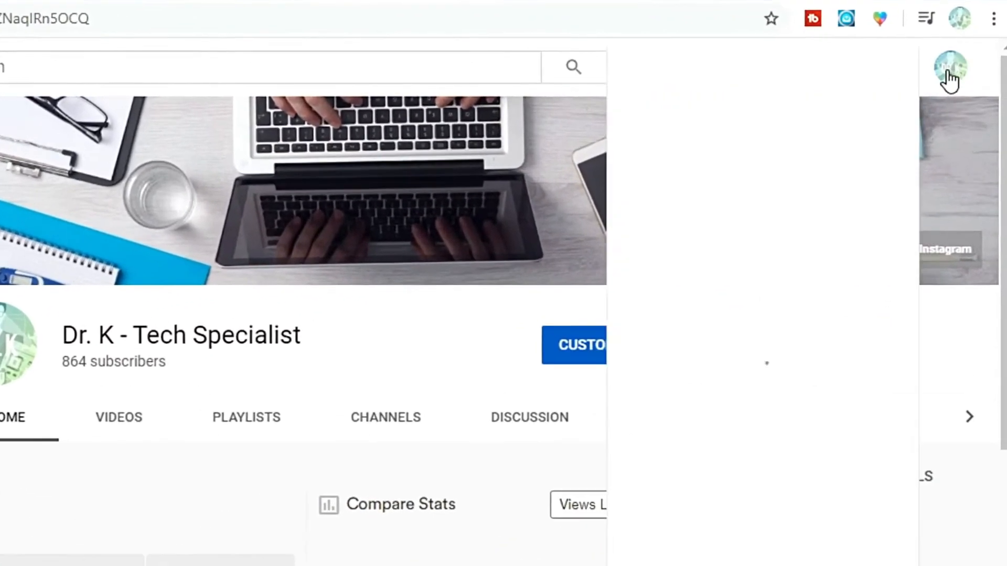
# Step: Go from the account menu to Your channel and into YouTube Studio
pyautogui.click(954, 68)
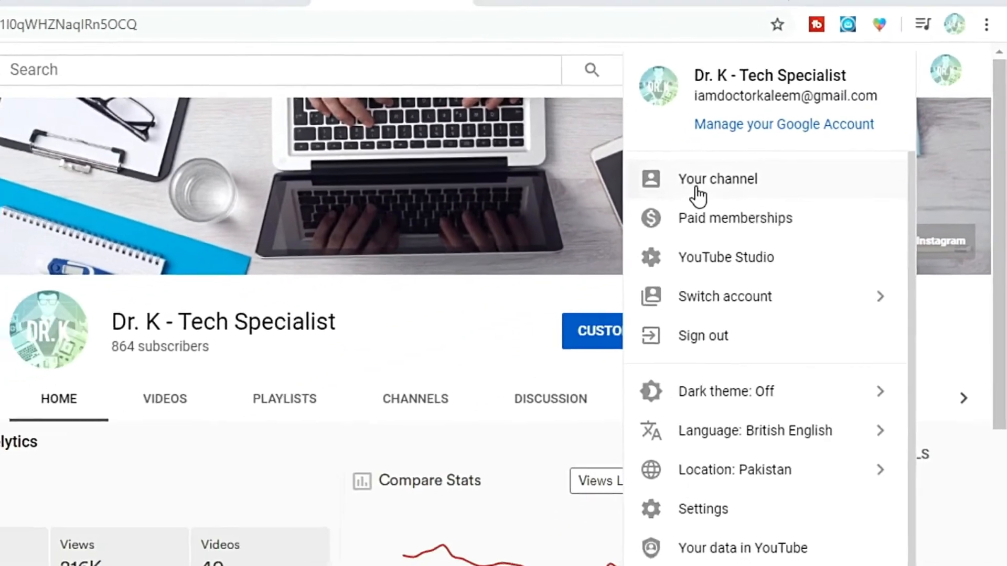
pyautogui.click(717, 178)
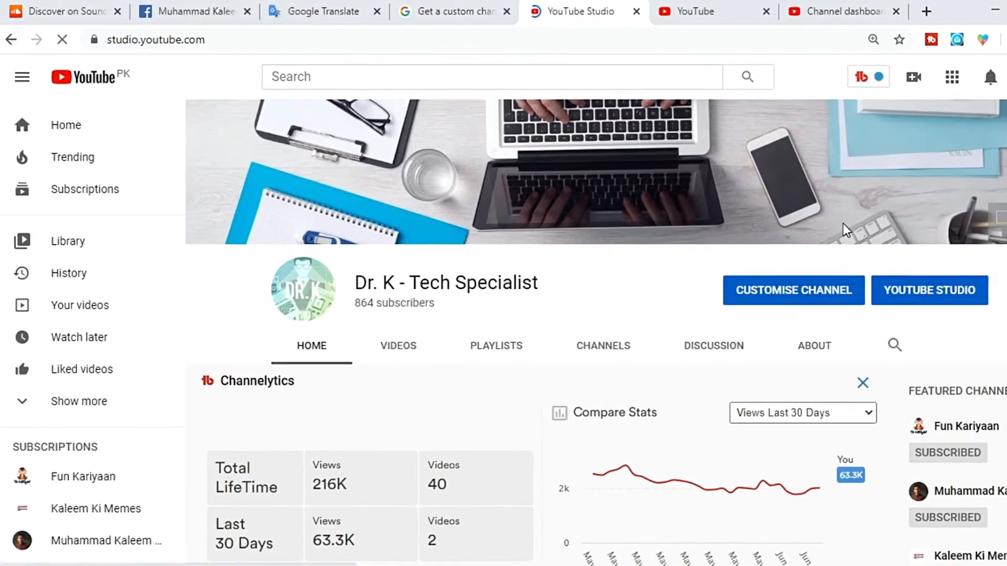
pyautogui.click(928, 290)
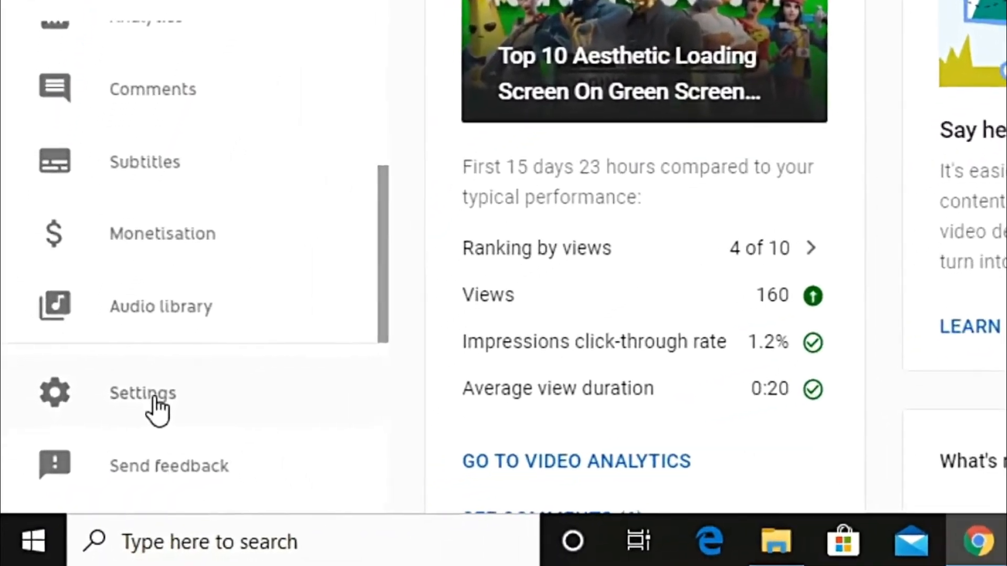
# Step: Reach Settings > Channel > Advanced settings and scroll to Other channel settings
pyautogui.click(143, 394)
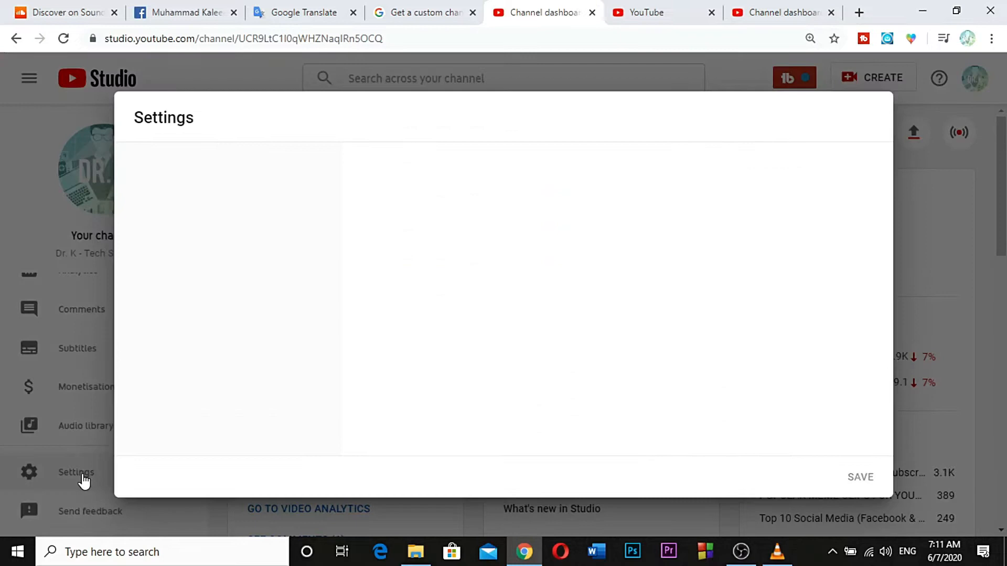
pyautogui.click(75, 472)
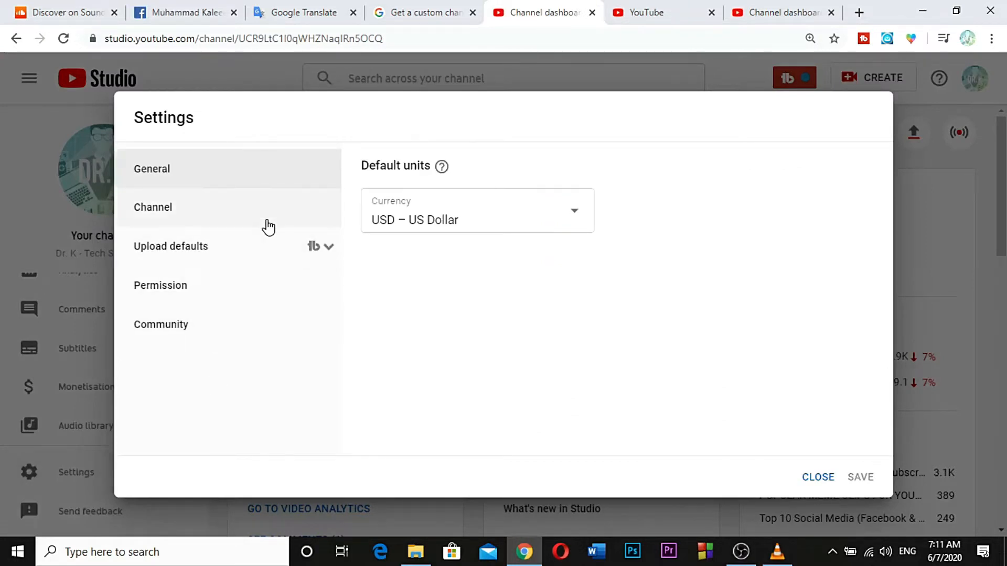
pyautogui.click(153, 206)
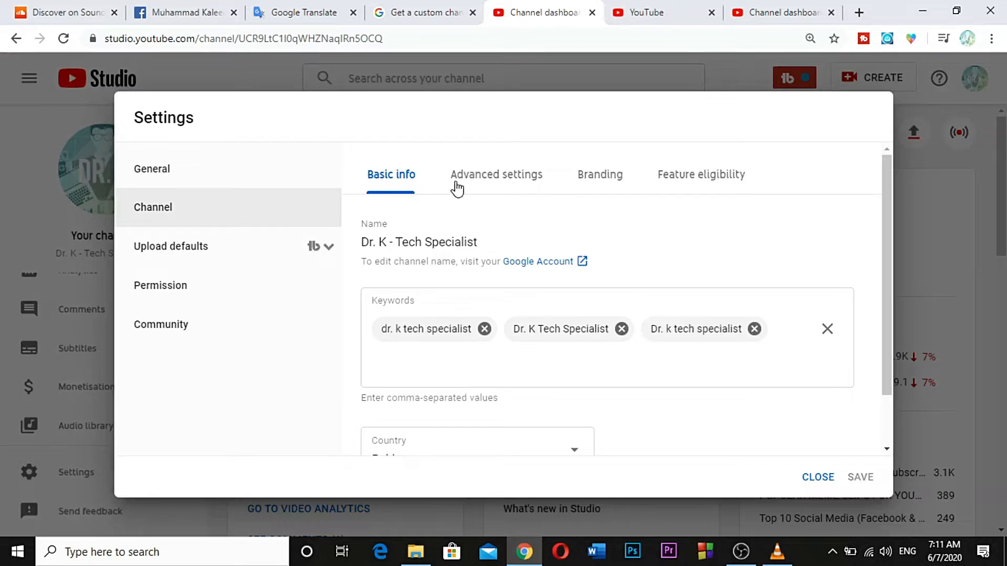
pyautogui.click(497, 174)
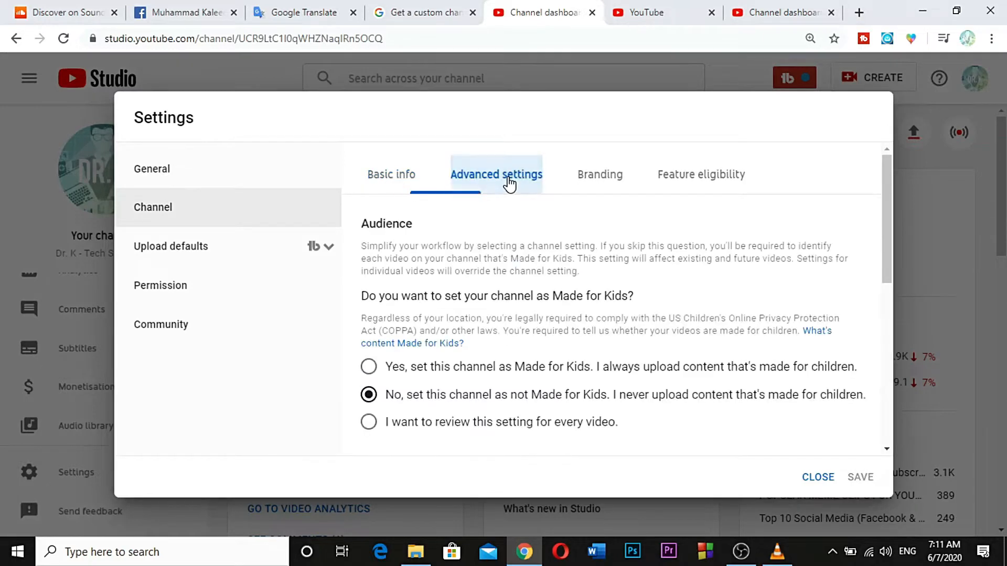
pyautogui.scroll(-3)
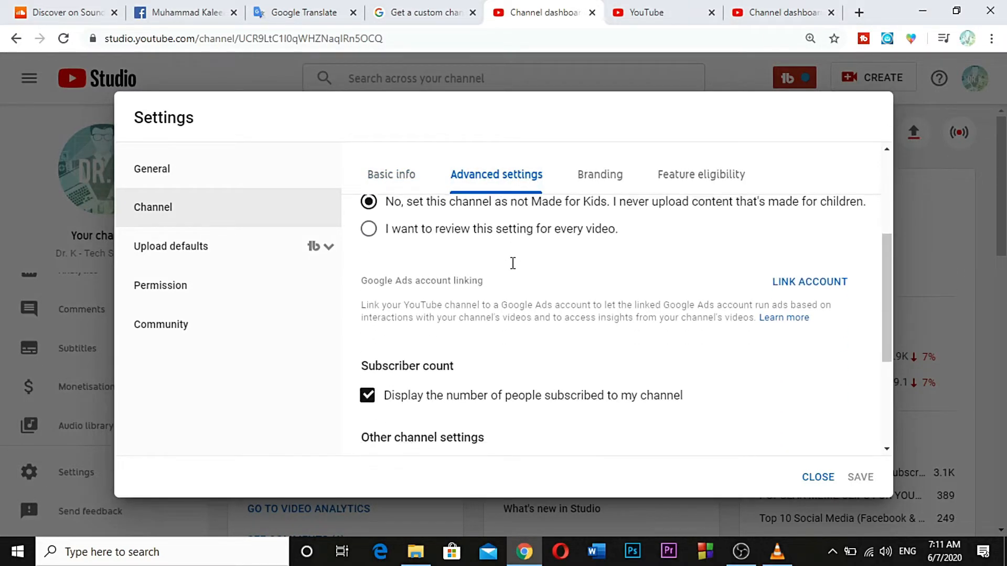
pyautogui.scroll(-3)
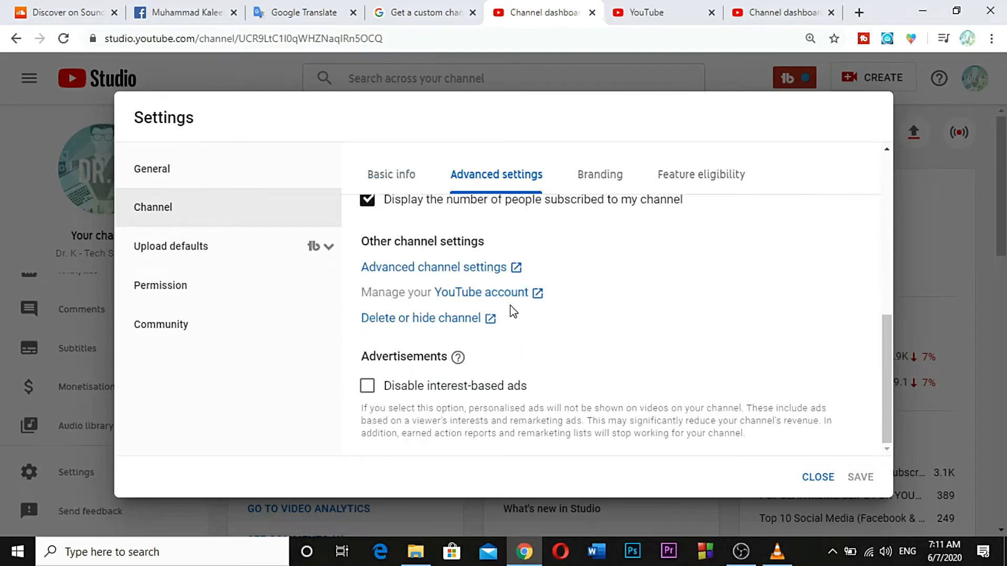
pyautogui.moveTo(483, 296)
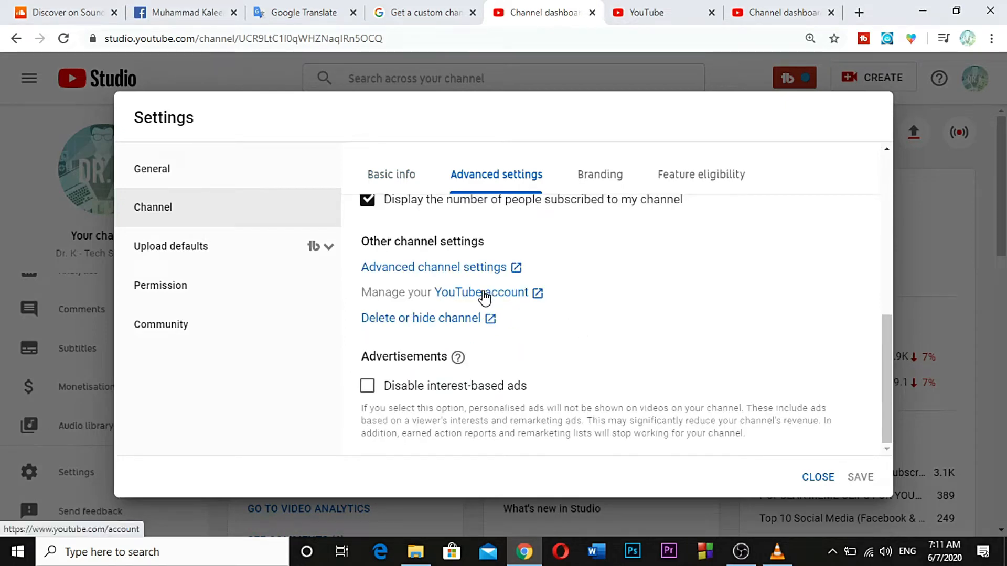
# Step: Go to Manage your YouTube account and into View advanced settings showing custom URL eligibility
pyautogui.click(469, 293)
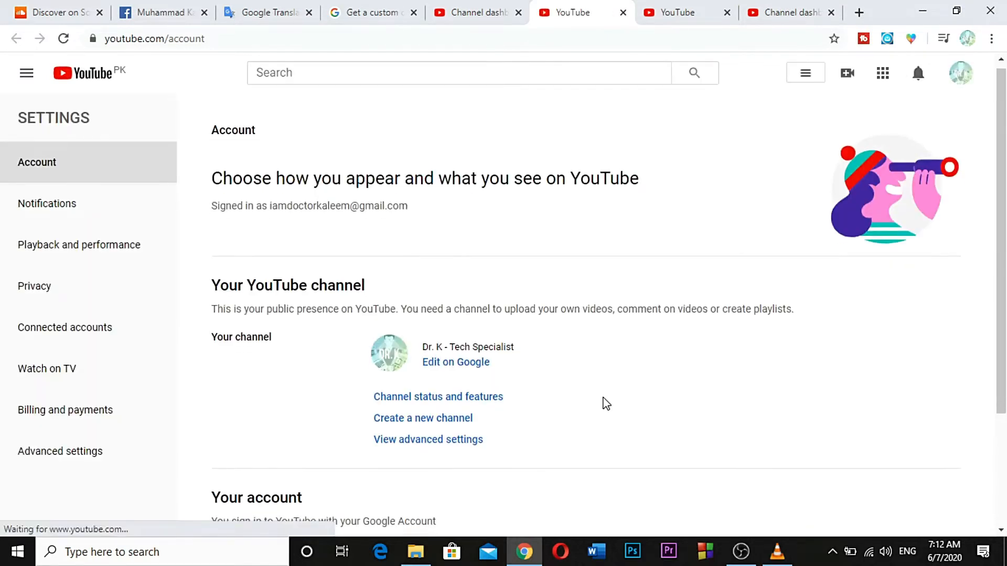
pyautogui.scroll(-3)
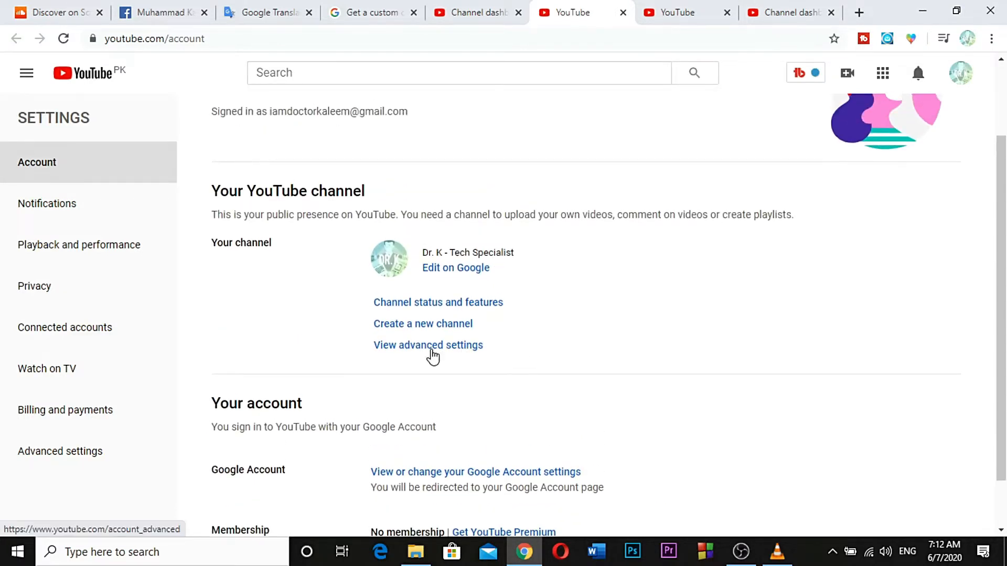
pyautogui.click(428, 346)
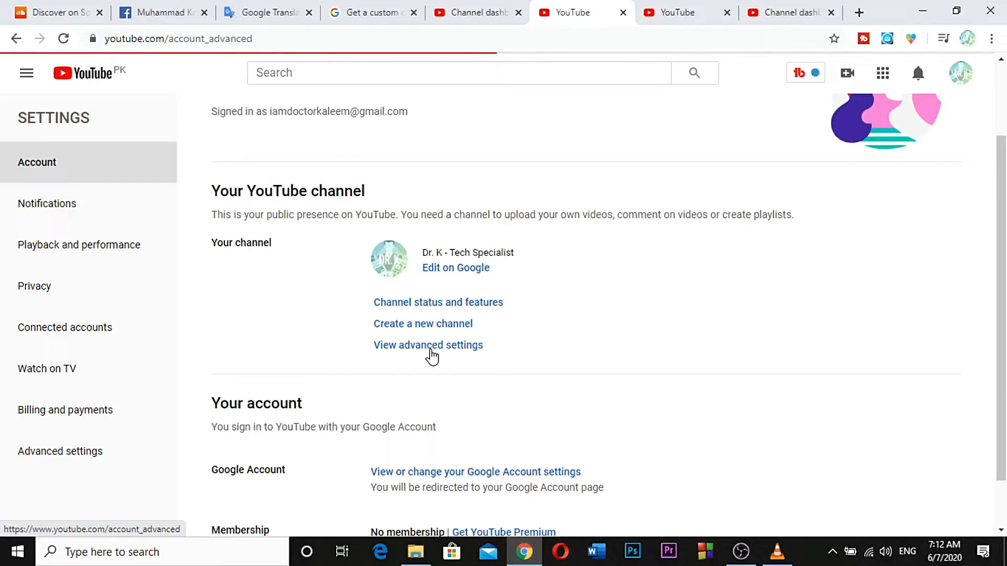
pyautogui.click(428, 345)
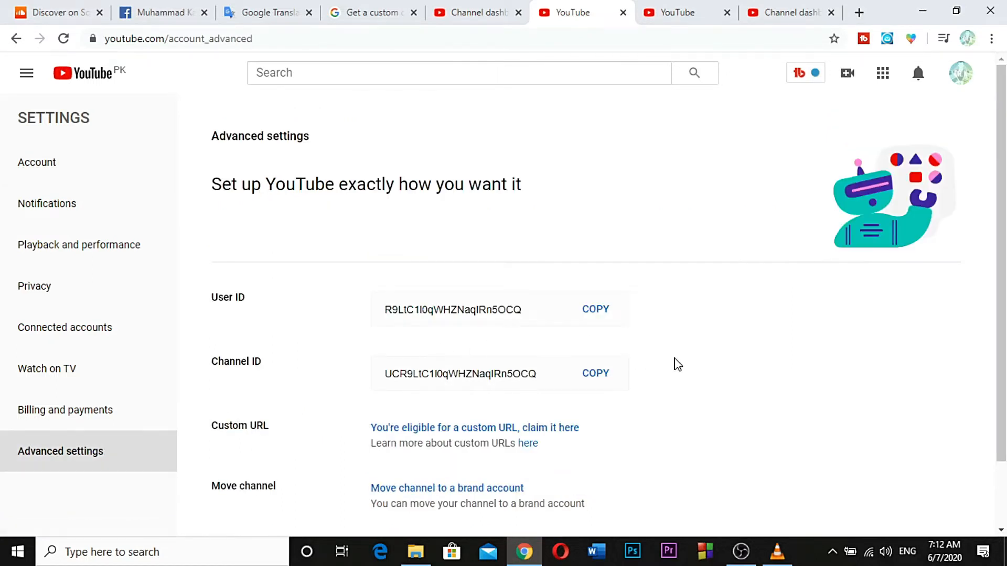
pyautogui.scroll(-3)
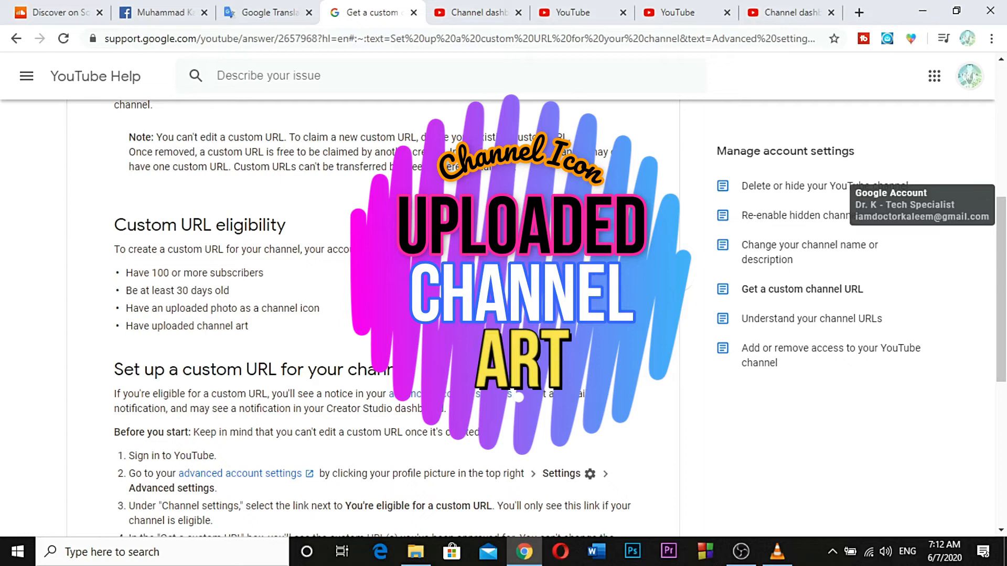
# Step: Switch from the help article back to the account's Advanced settings tab
pyautogui.click(678, 12)
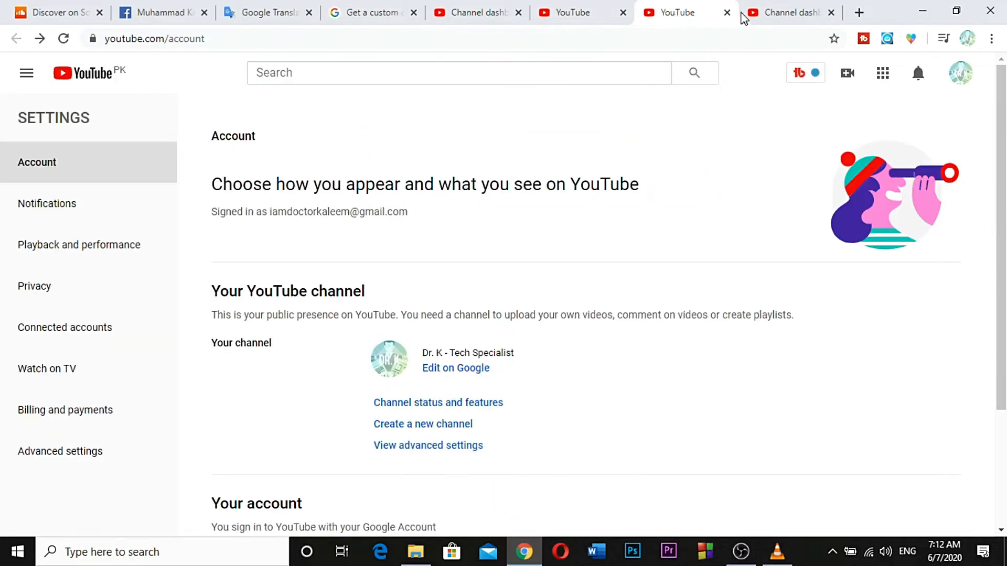
pyautogui.click(785, 12)
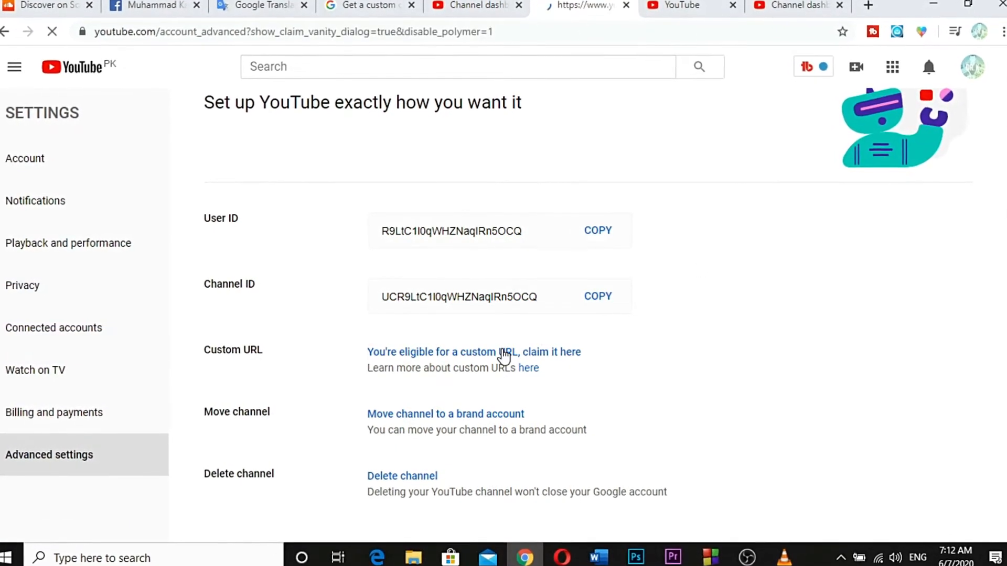
# Step: Claim the DrKTechSpecialist custom URL, agree to the Terms of Use and submit CHANGE URL
pyautogui.click(474, 353)
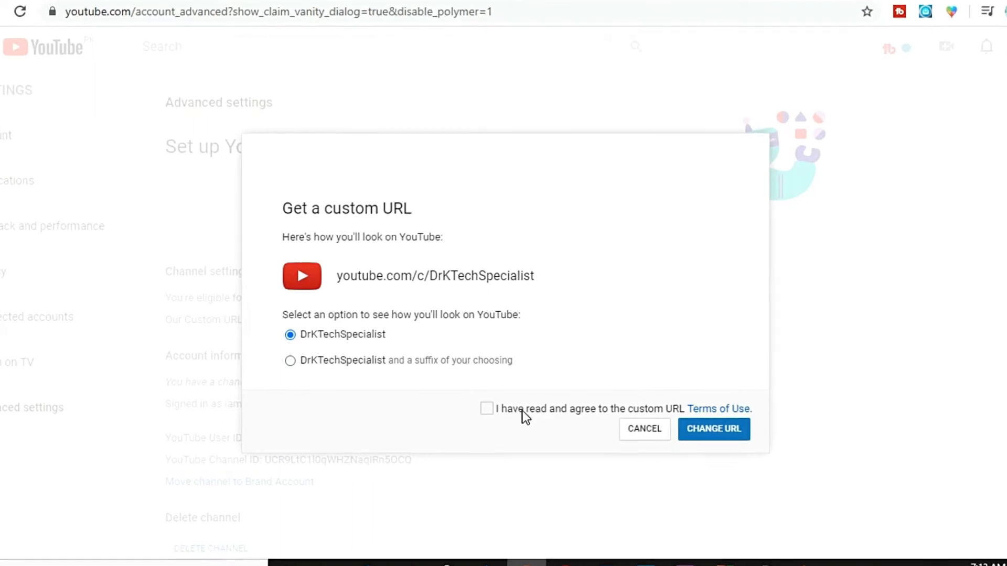
pyautogui.click(487, 409)
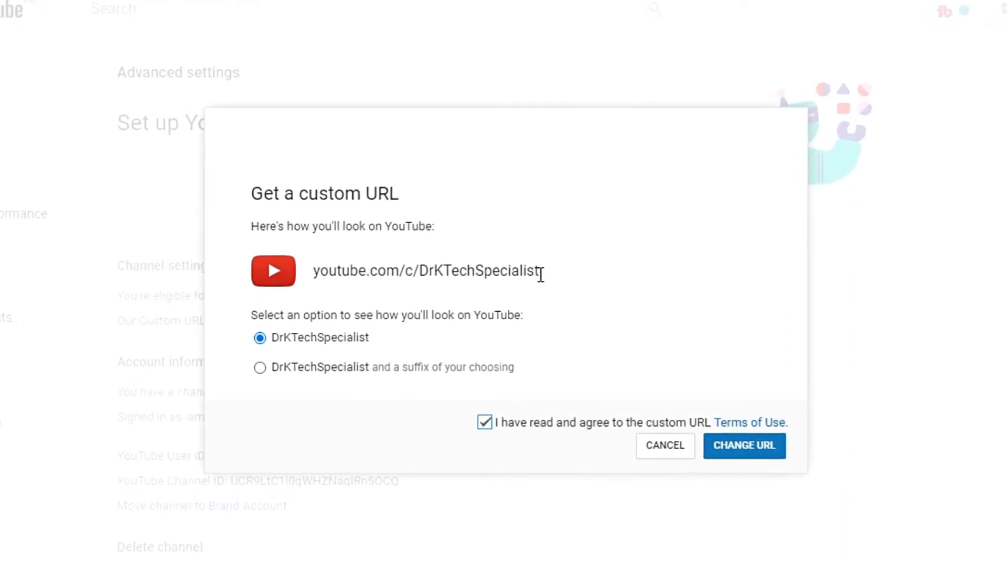
pyautogui.click(259, 367)
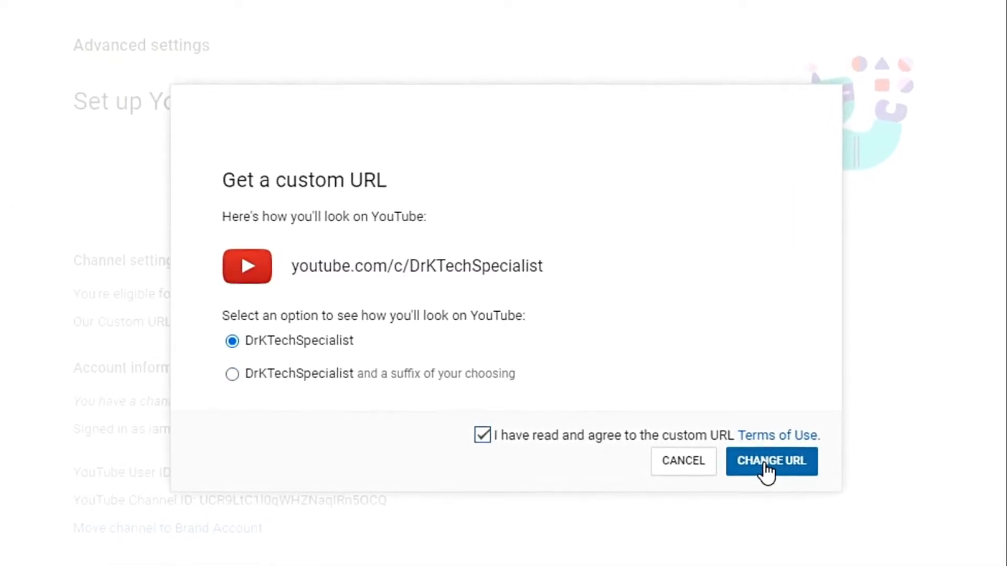
pyautogui.click(771, 461)
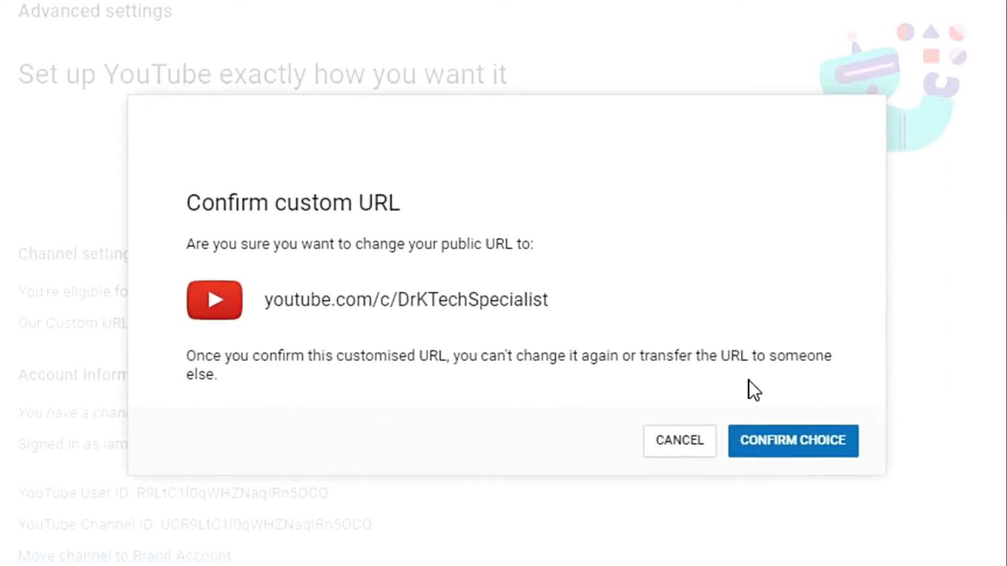
# Step: Confirm youtube.com/c/DrKTechSpecialist as the permanent custom URL
pyautogui.click(793, 442)
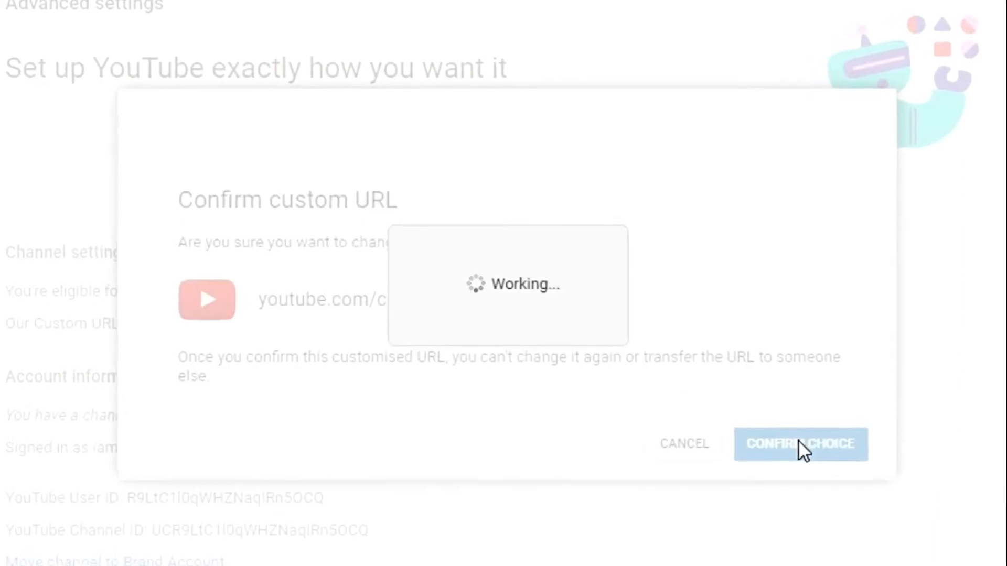
pyautogui.click(800, 443)
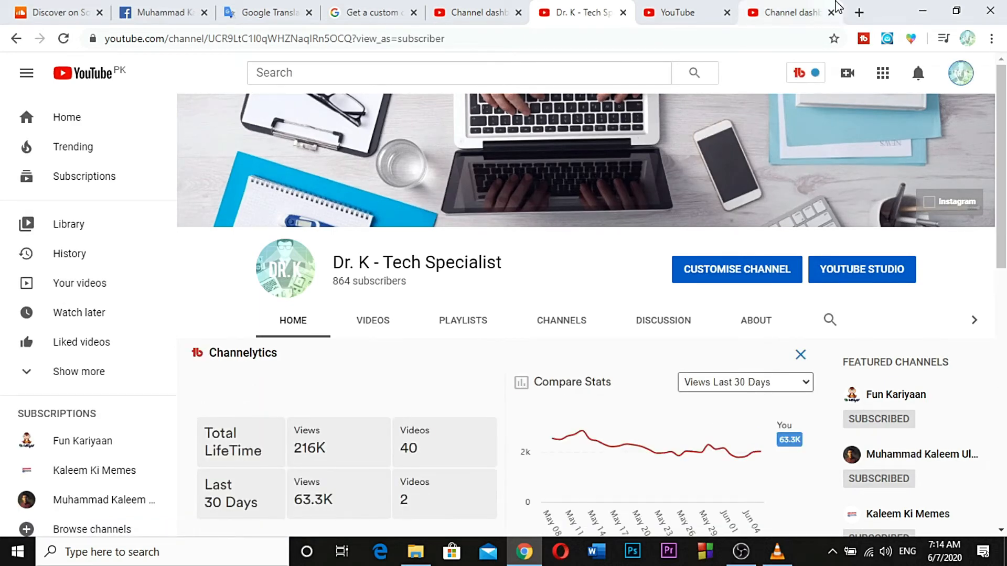
pyautogui.click(859, 12)
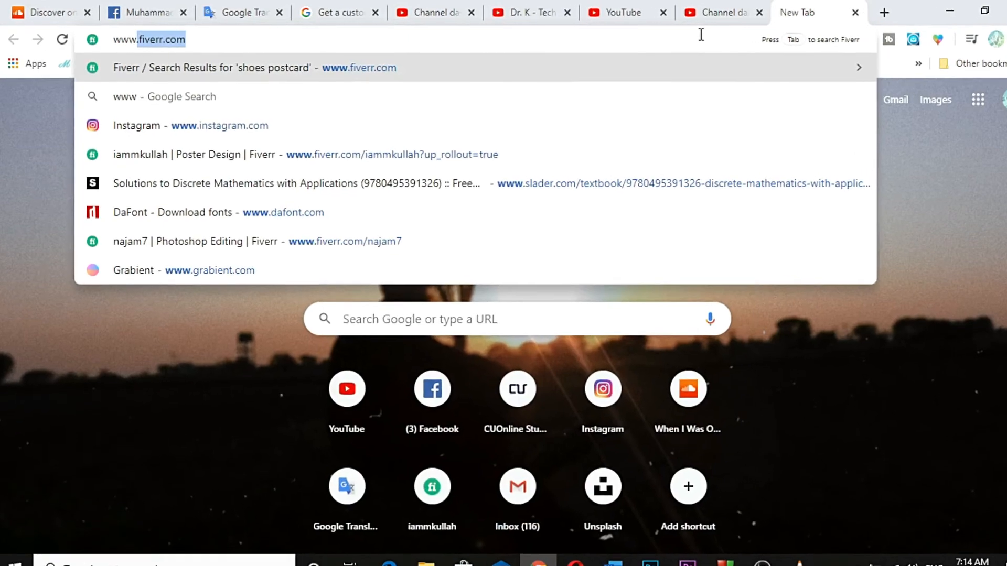
pyautogui.write('www.youy')
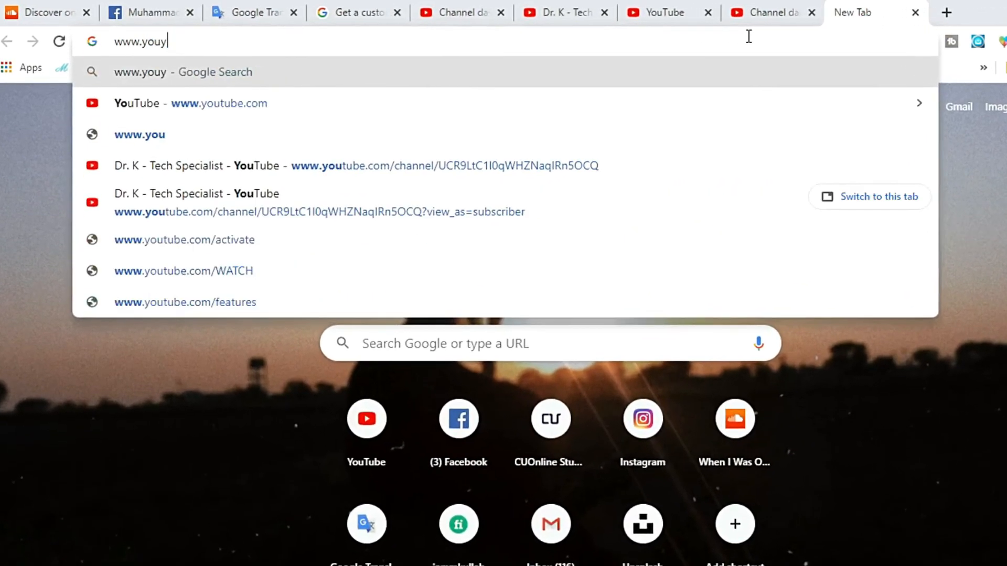
pyautogui.press('Backspace')
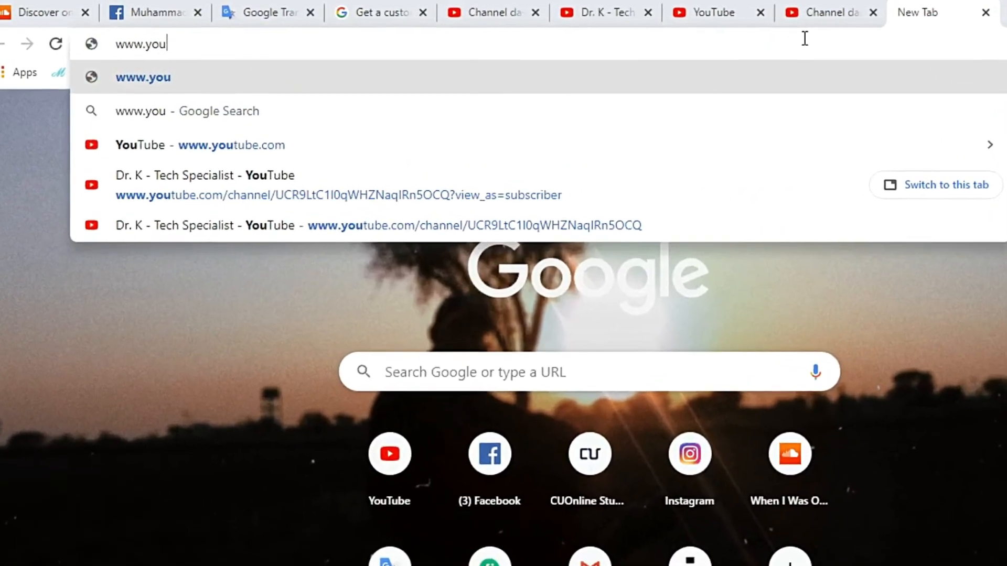
pyautogui.write('tube.com/c/')
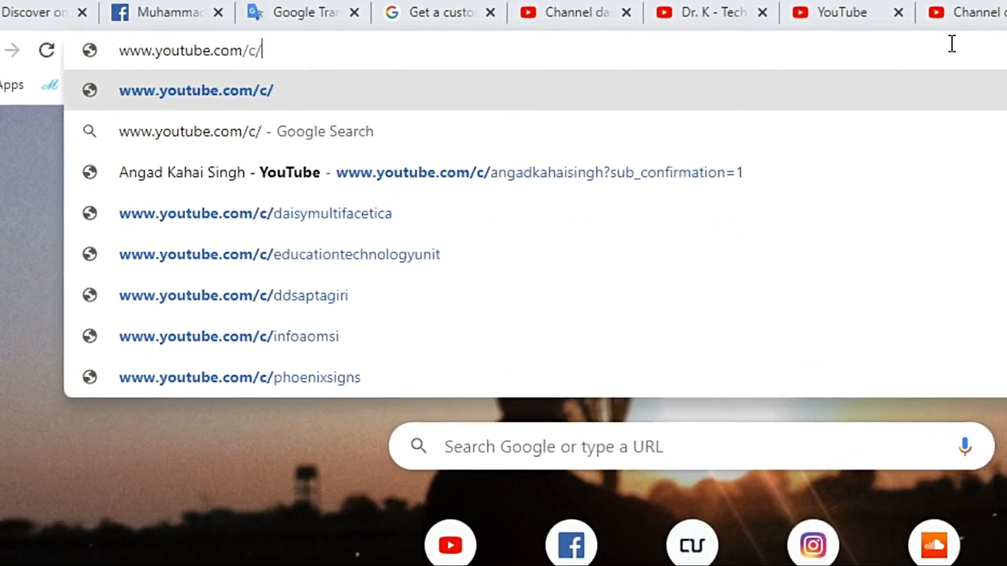
pyautogui.write('D')
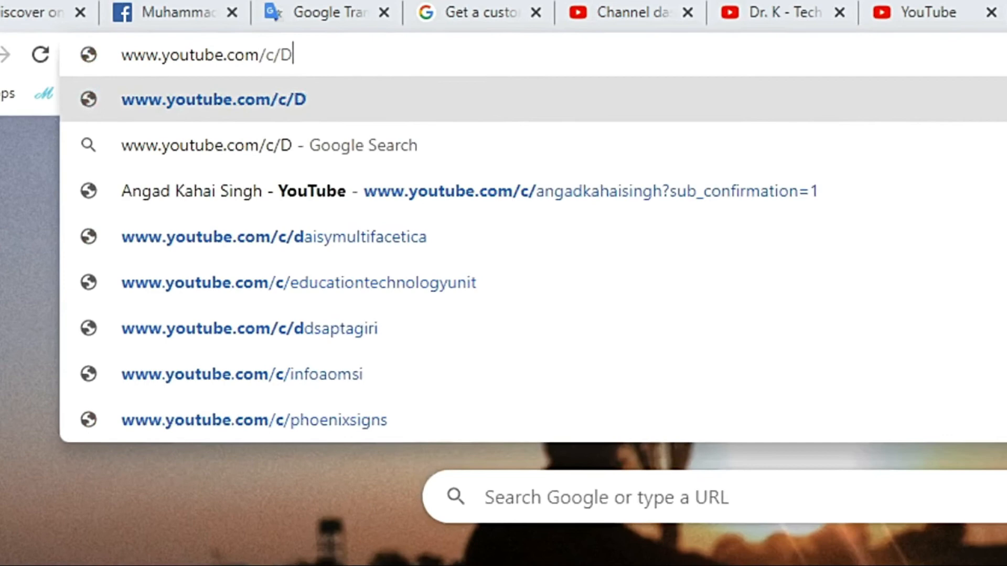
pyautogui.write('rKT')
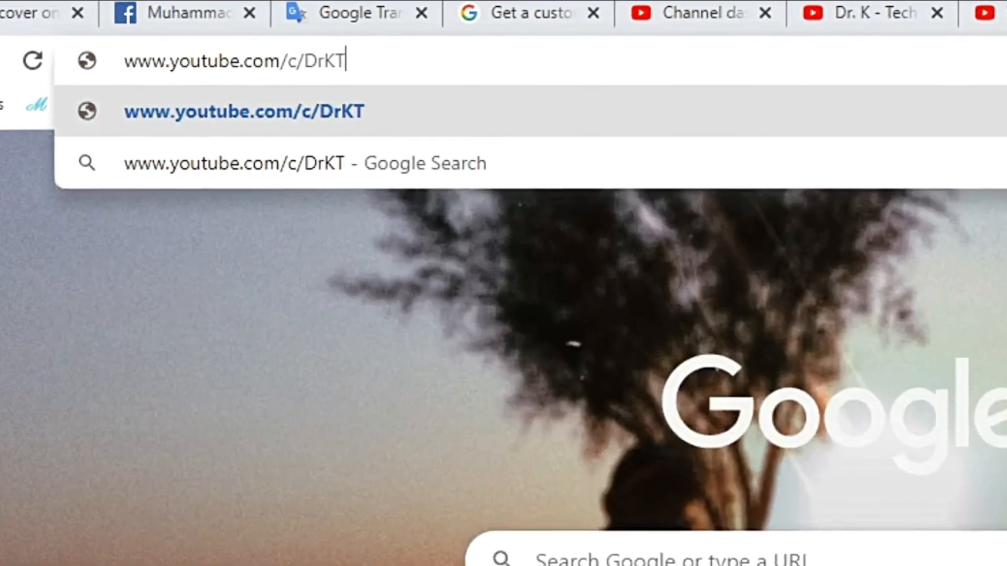
pyautogui.write('echSpeca')
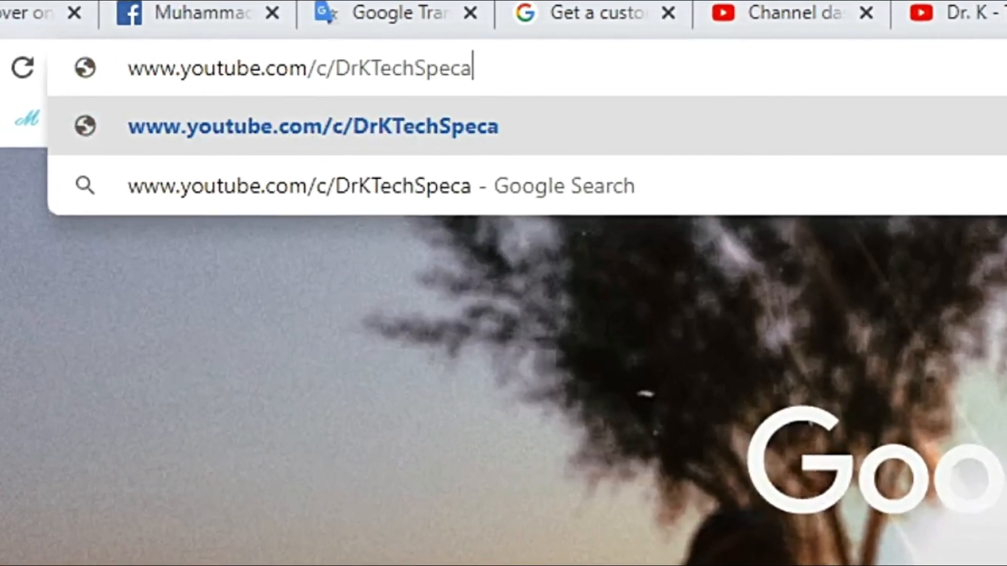